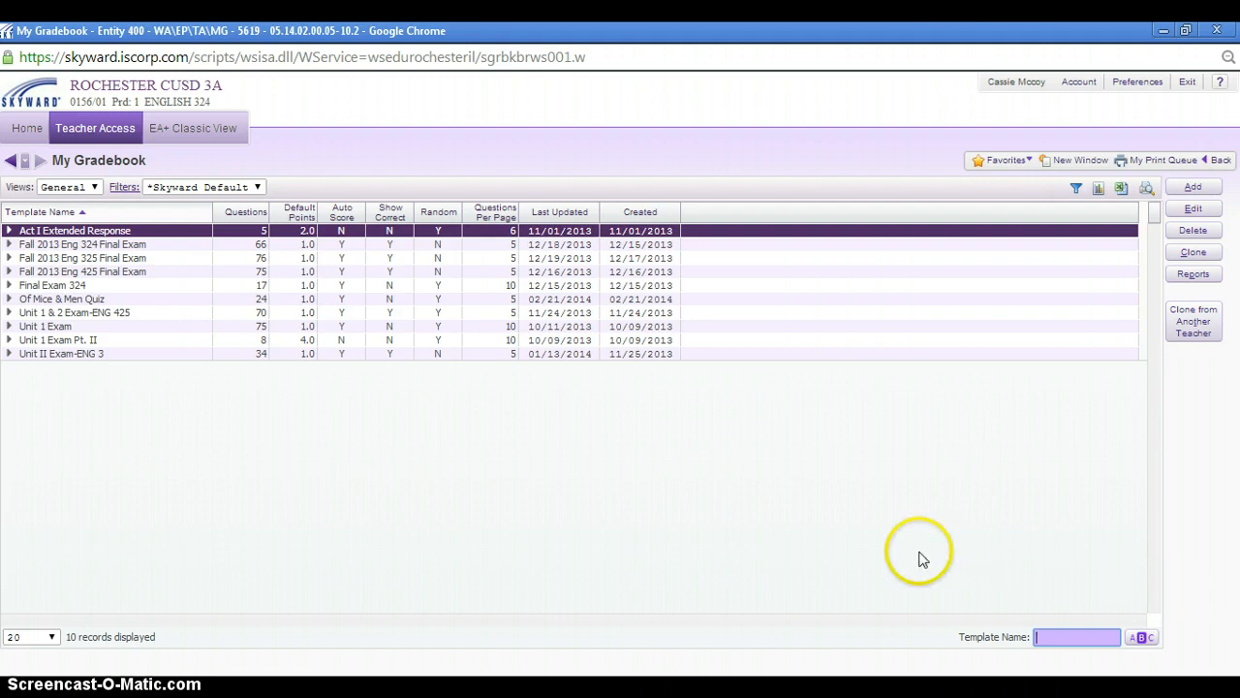
mouse_move(921, 559)
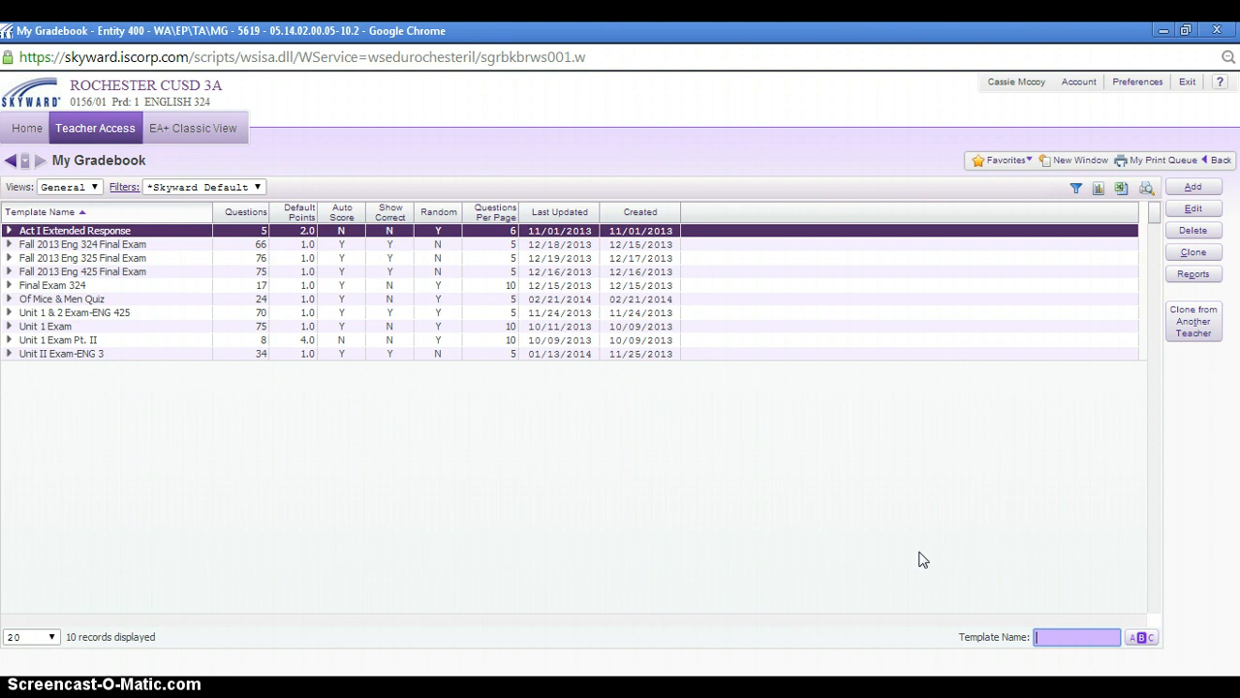
mouse_move(875, 401)
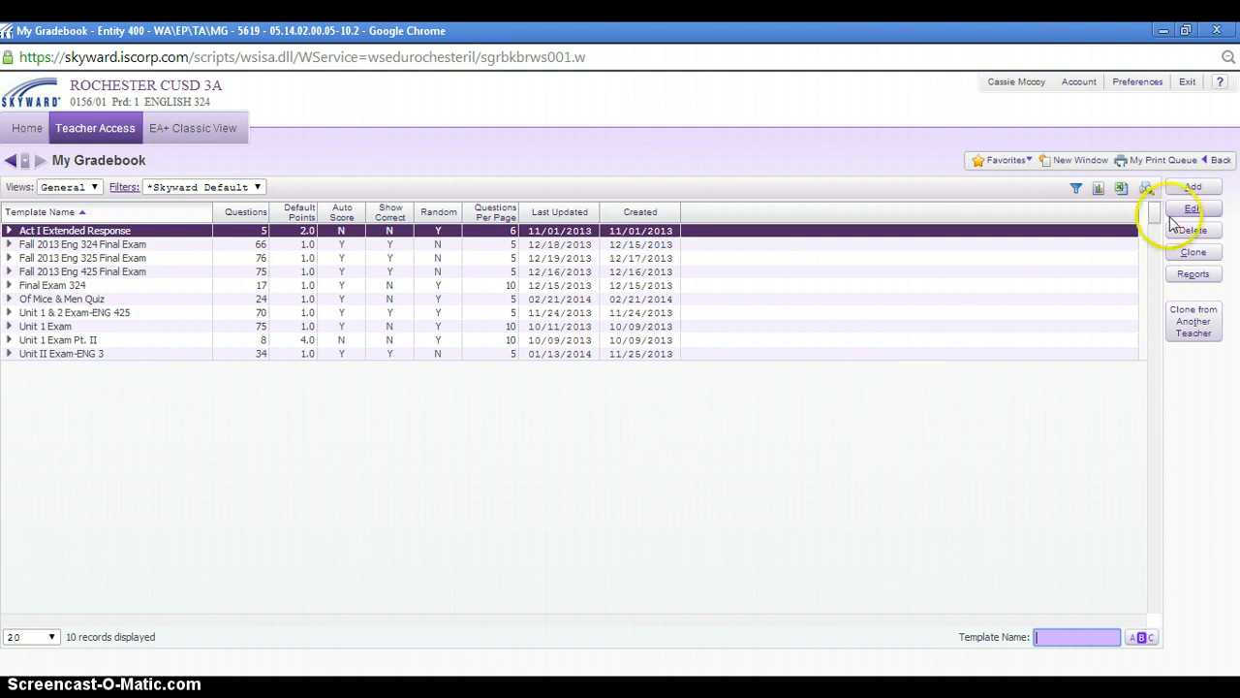
Open a blank Online Assignment Template Maintenance form, then close it without saving.
left_click(1193, 208)
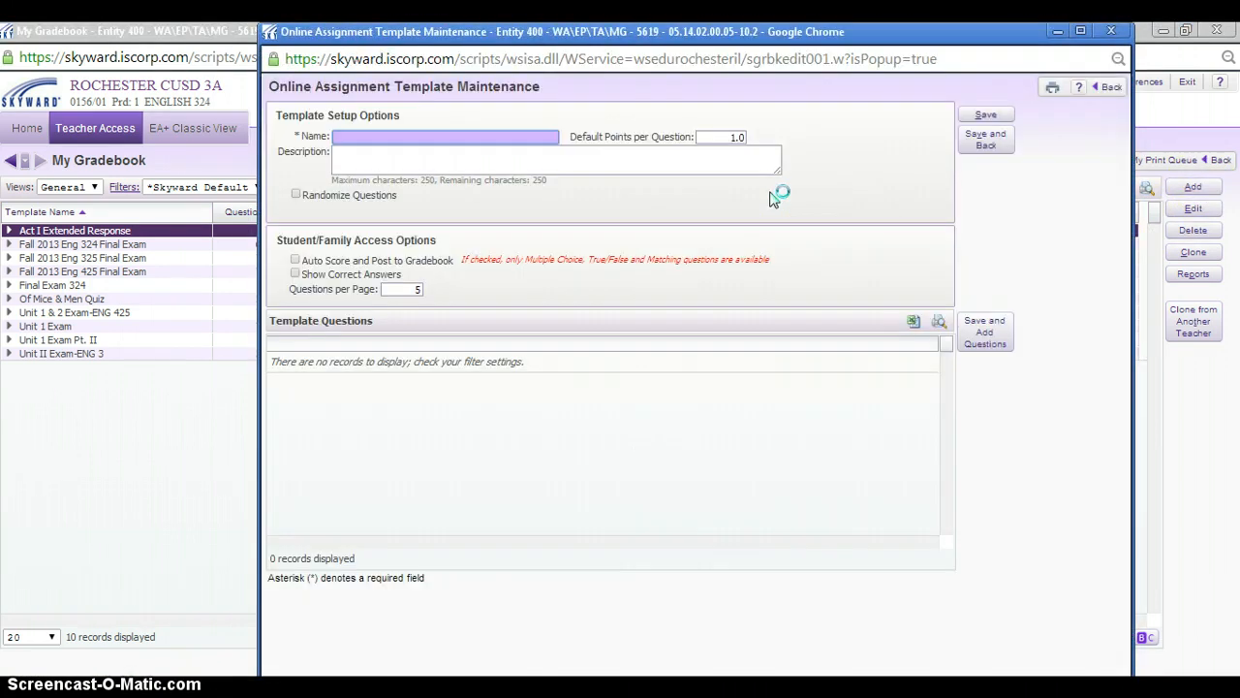
mouse_move(613, 386)
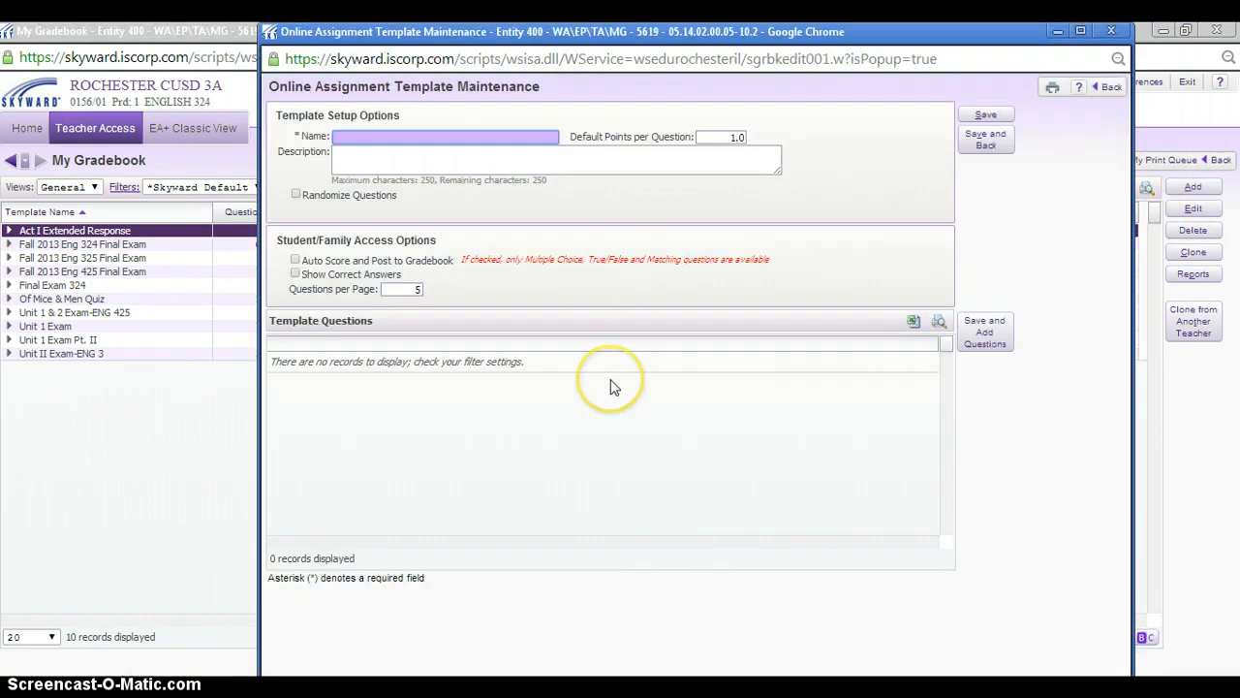
mouse_move(1014, 229)
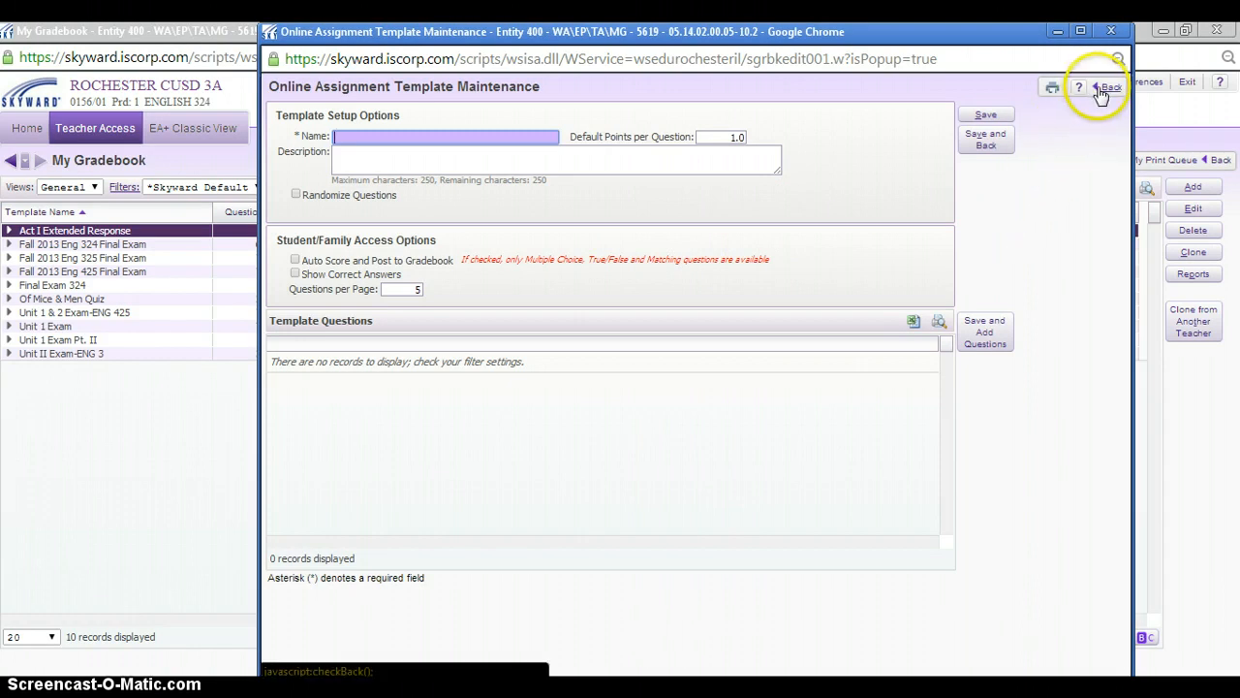
left_click(1110, 87)
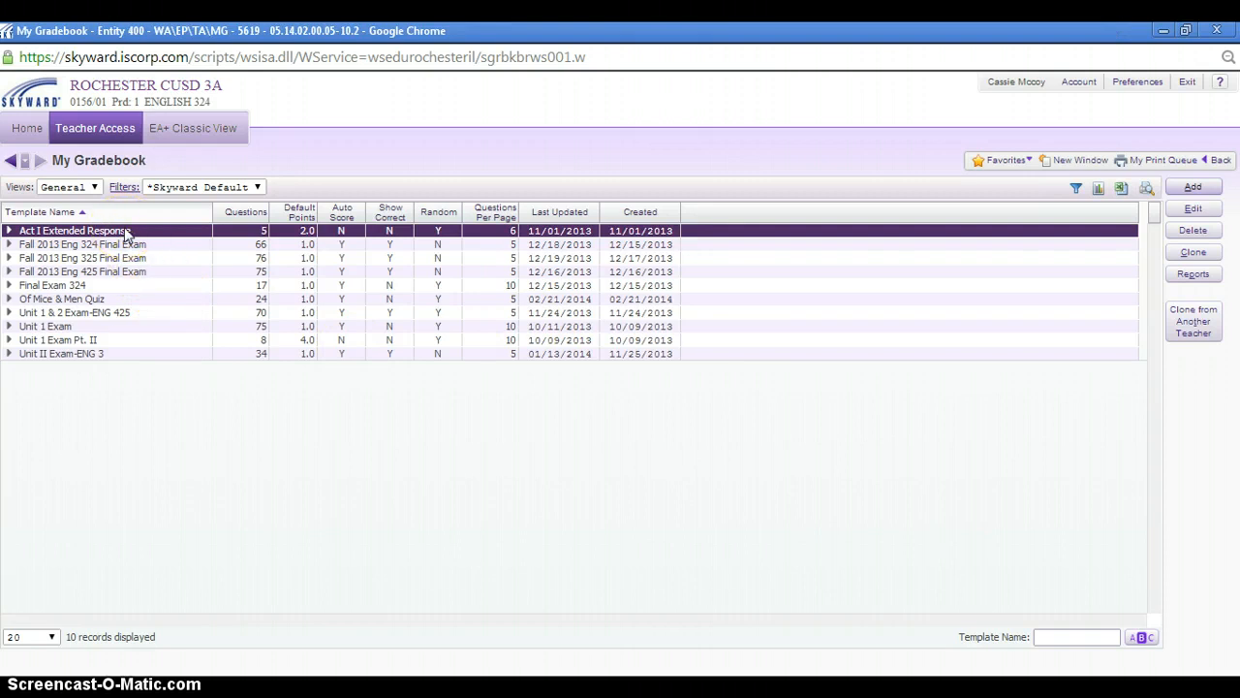
mouse_move(119, 271)
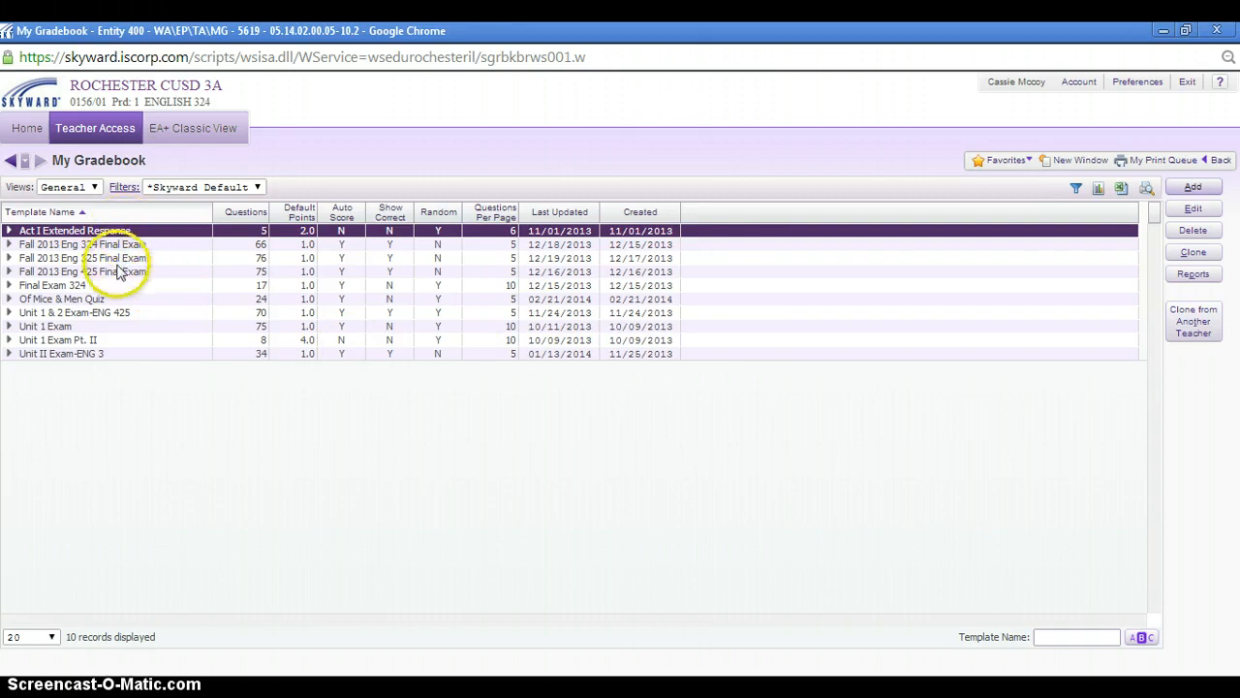
mouse_move(140, 309)
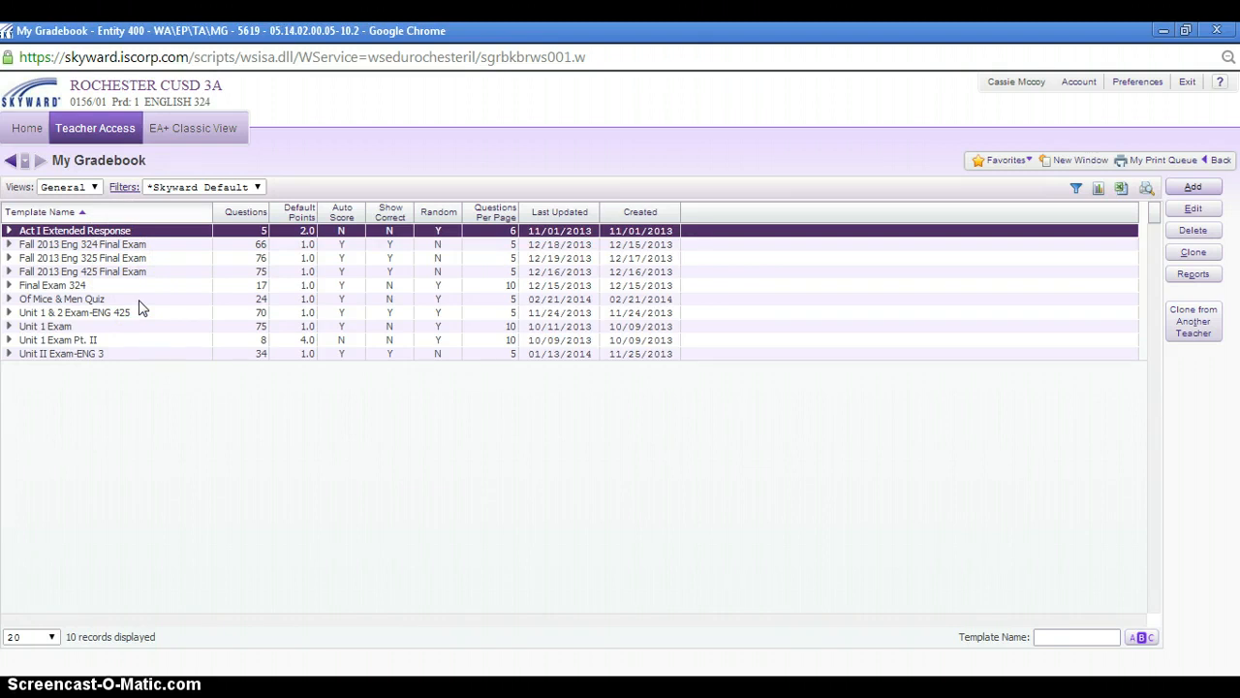
mouse_move(1221, 321)
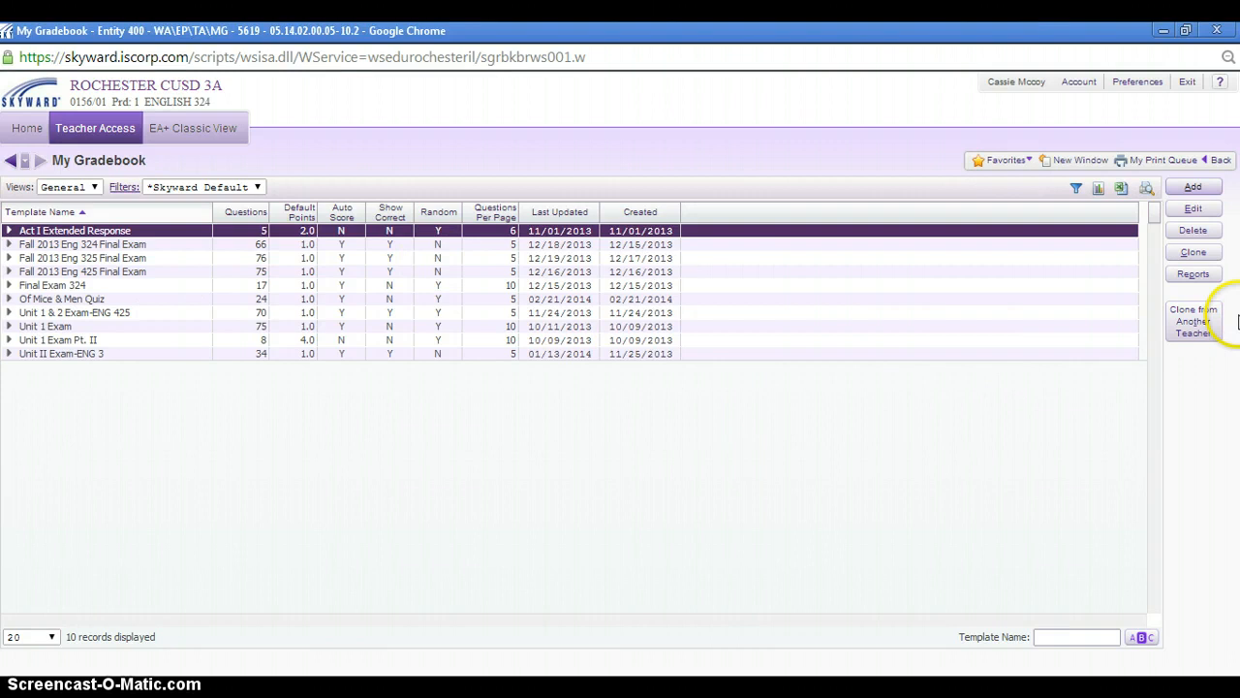
mouse_move(1210, 380)
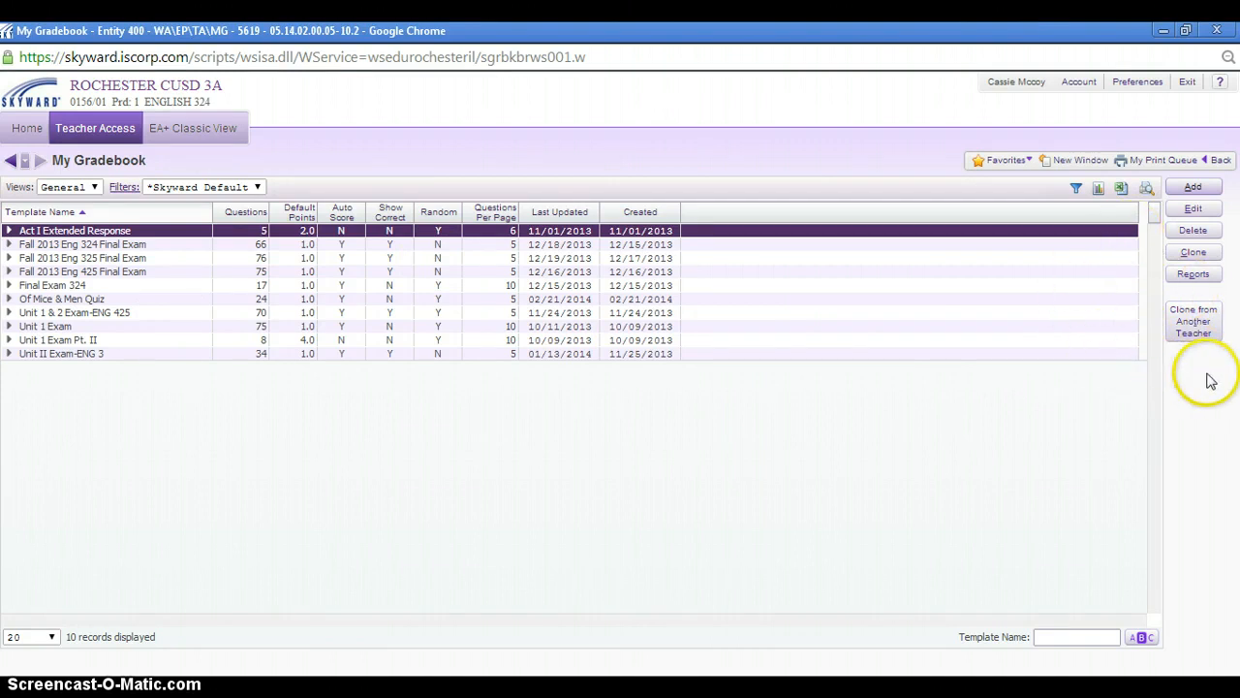
mouse_move(1219, 376)
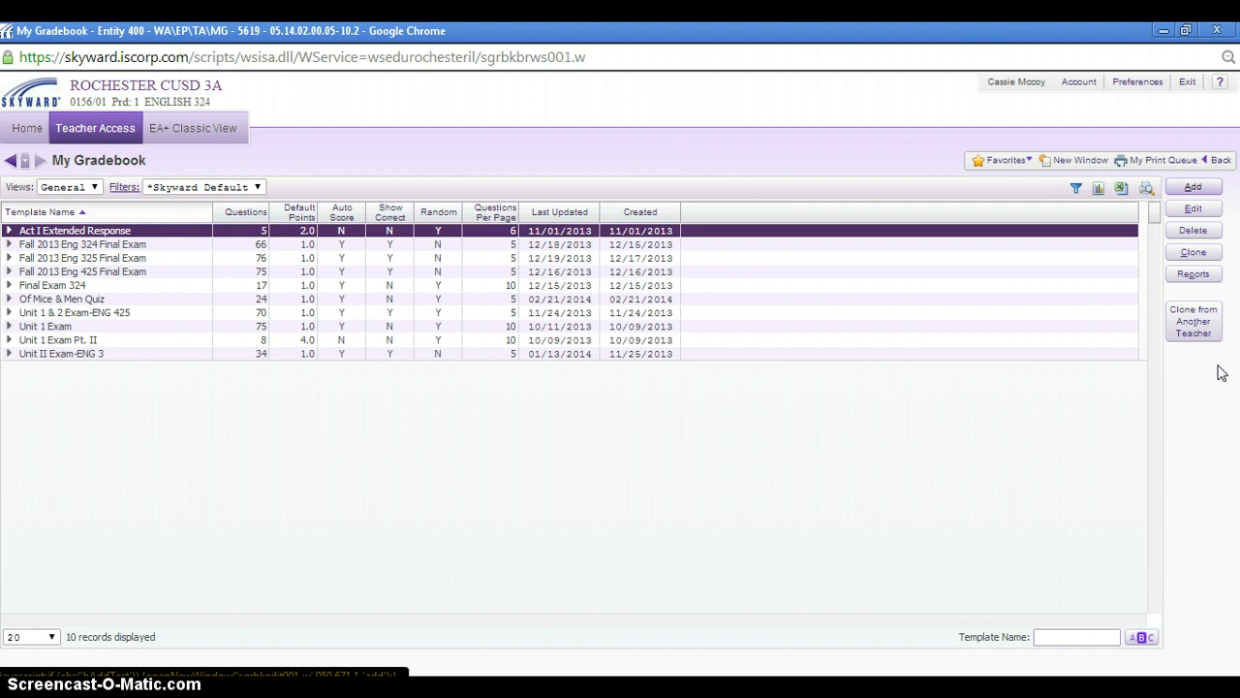
mouse_move(385, 567)
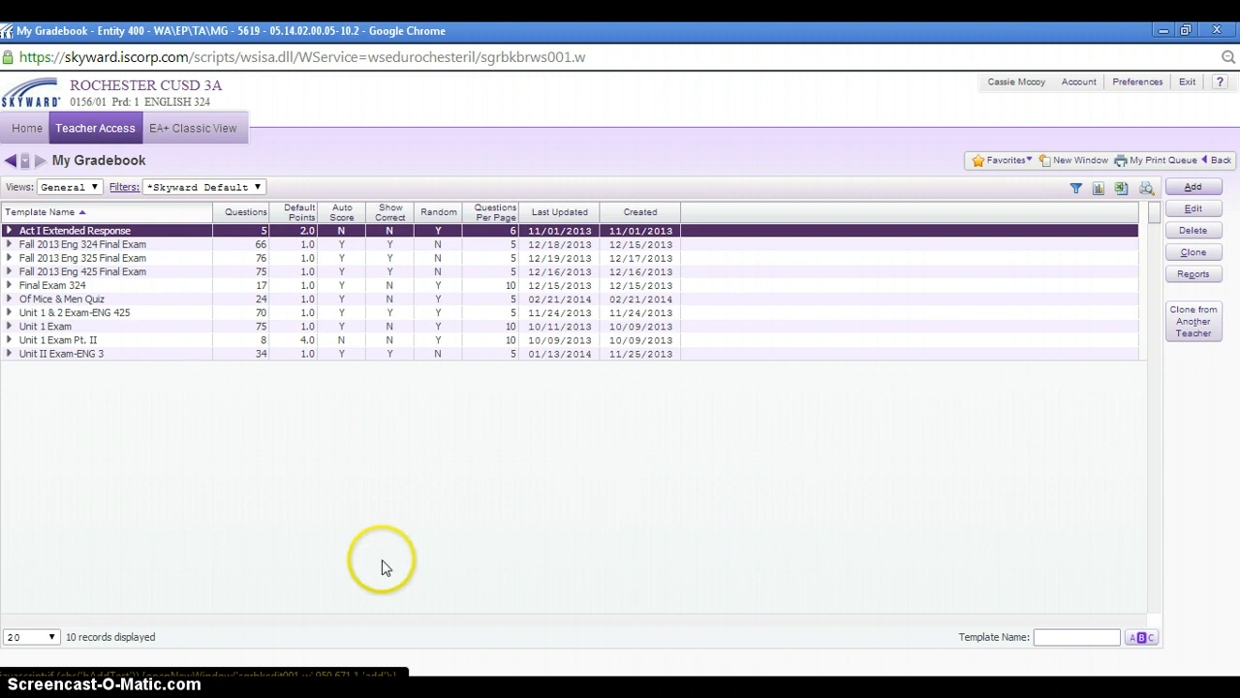